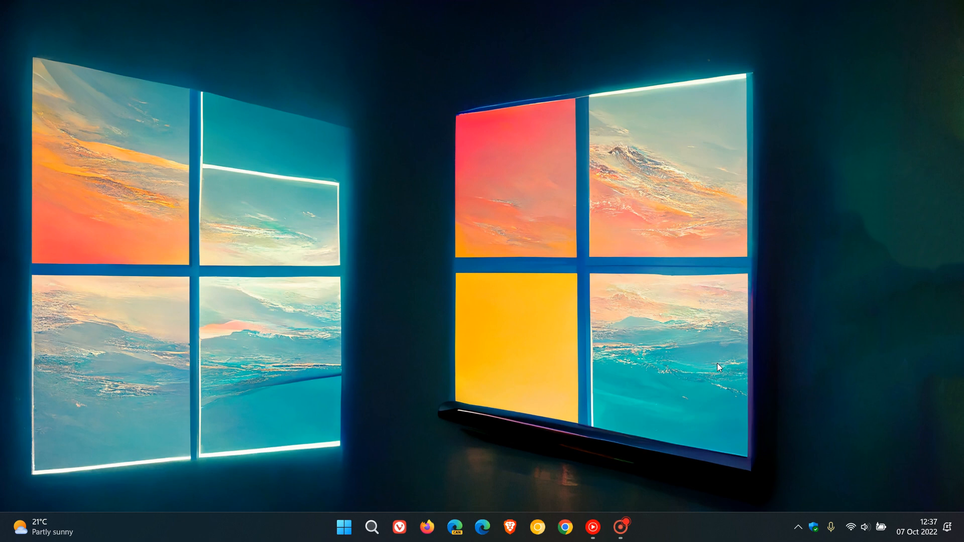
mouse_move(697, 313)
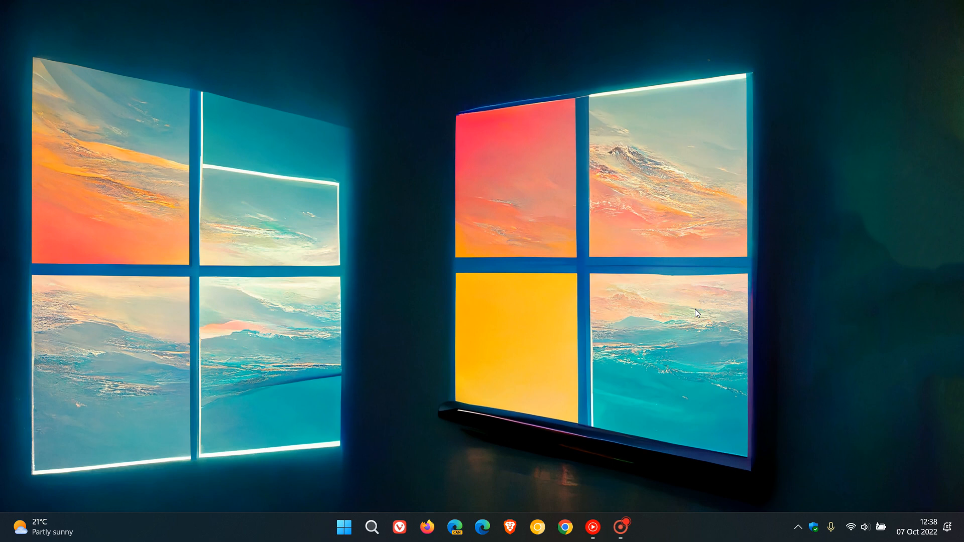
mouse_move(744, 305)
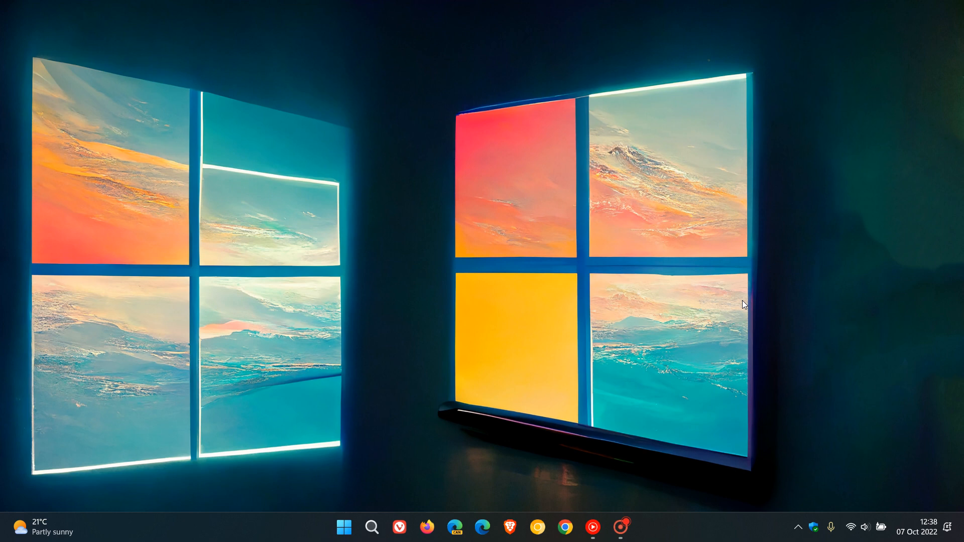
mouse_move(493, 209)
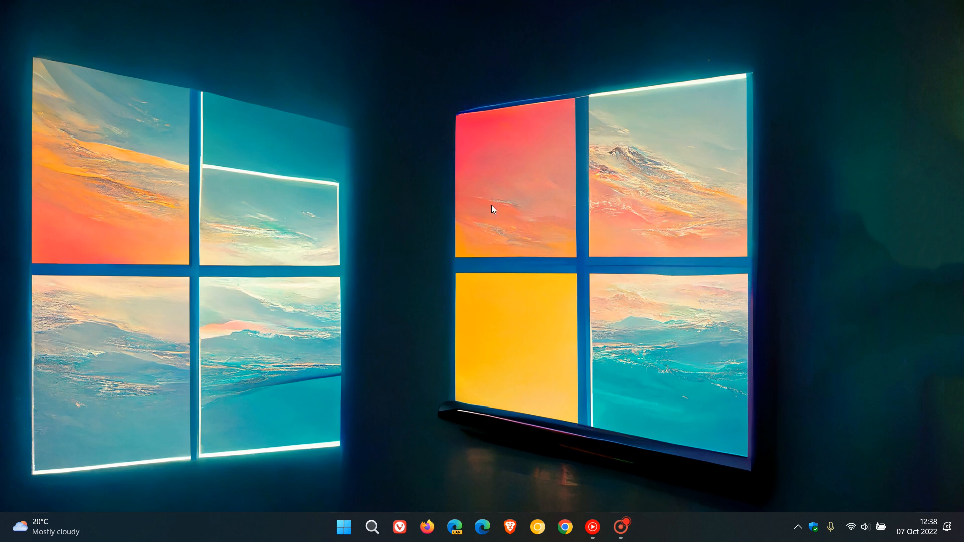
mouse_move(729, 264)
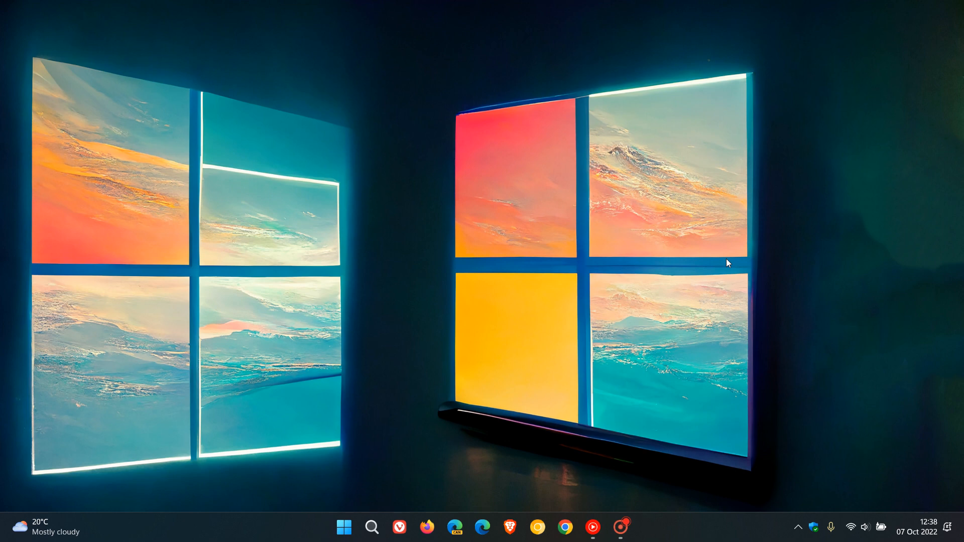
mouse_move(704, 243)
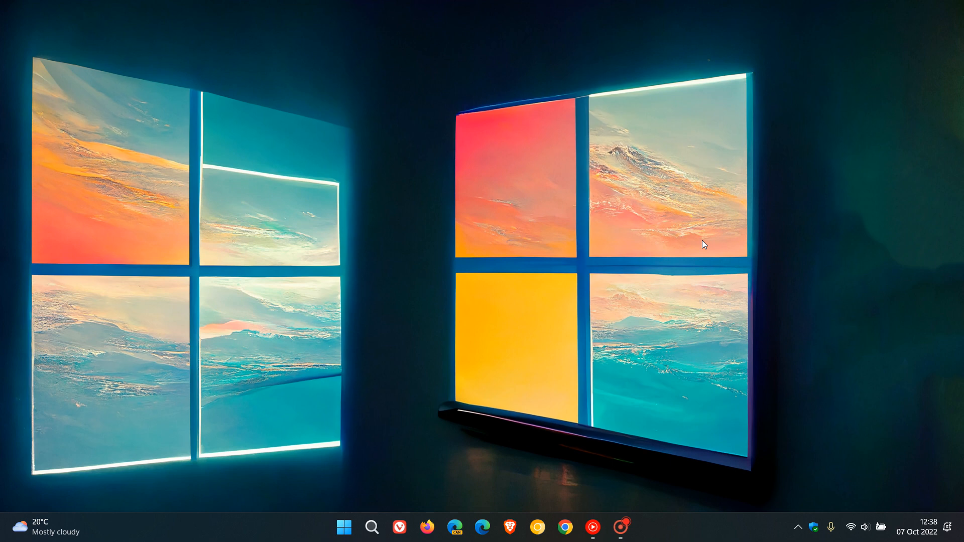
mouse_move(650, 259)
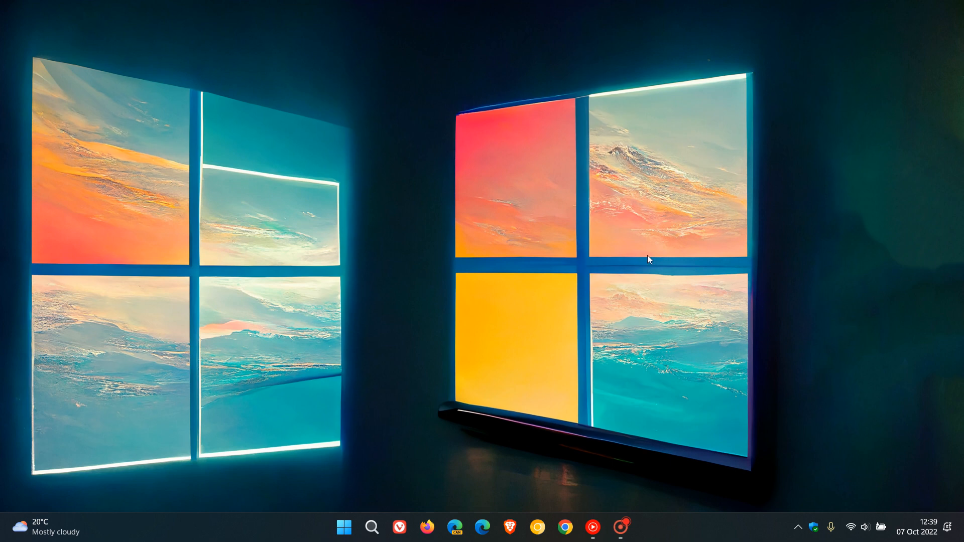
mouse_move(703, 214)
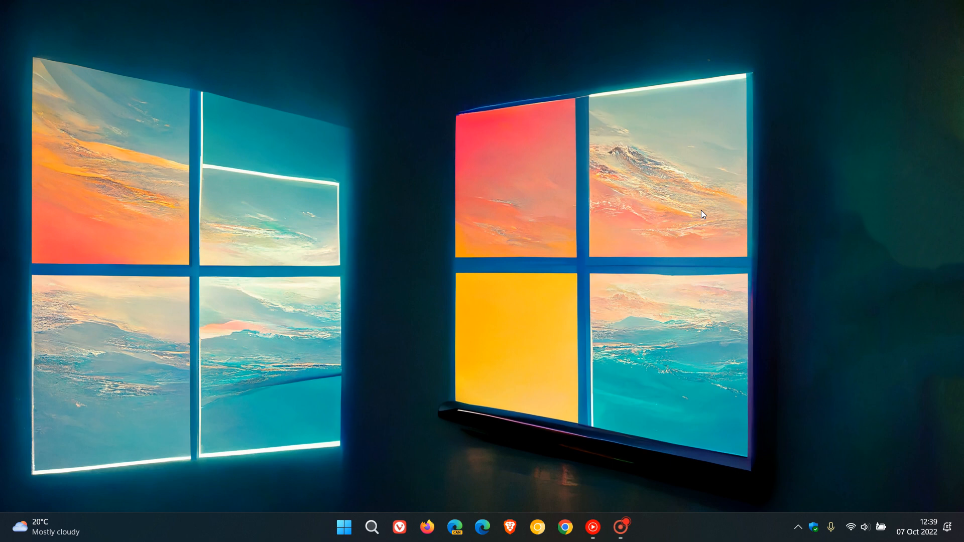
mouse_move(629, 331)
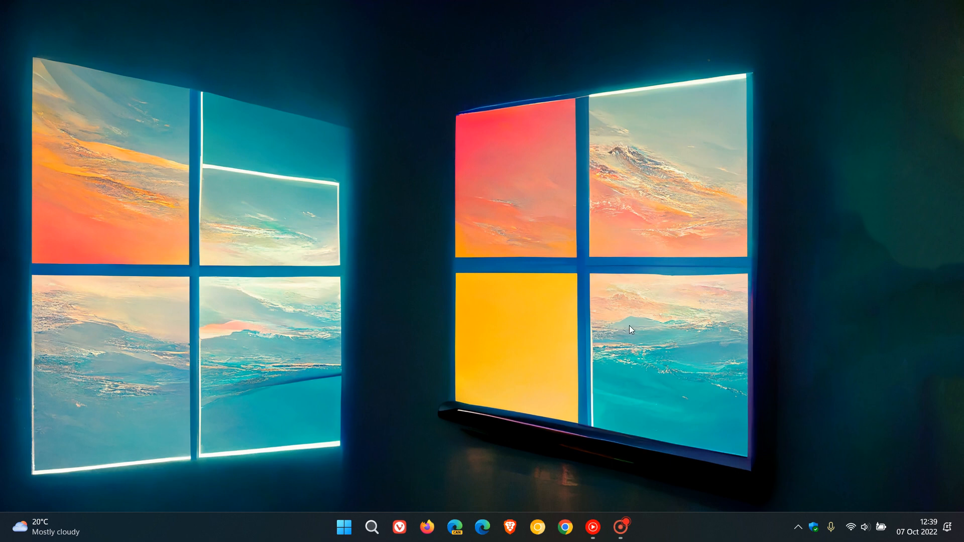
mouse_move(695, 289)
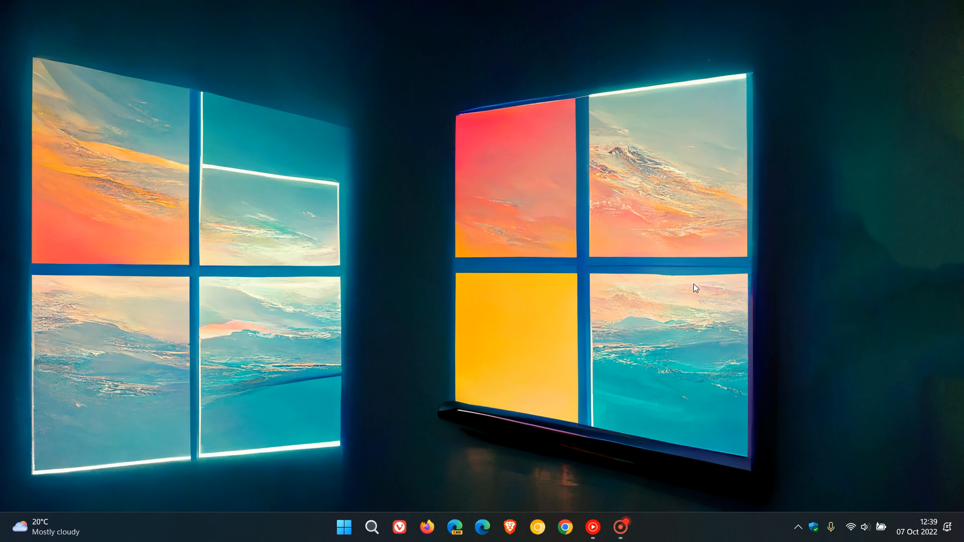
mouse_move(808, 504)
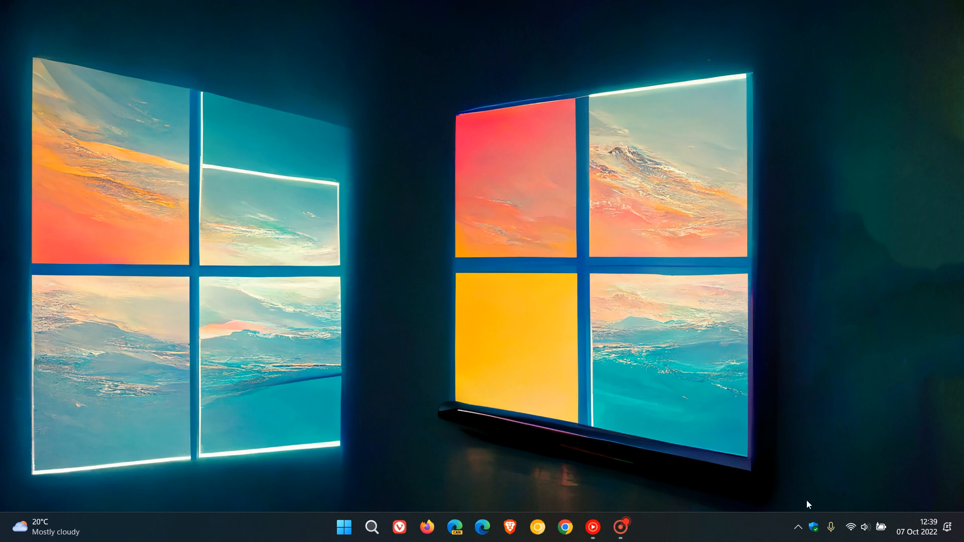
mouse_move(812, 527)
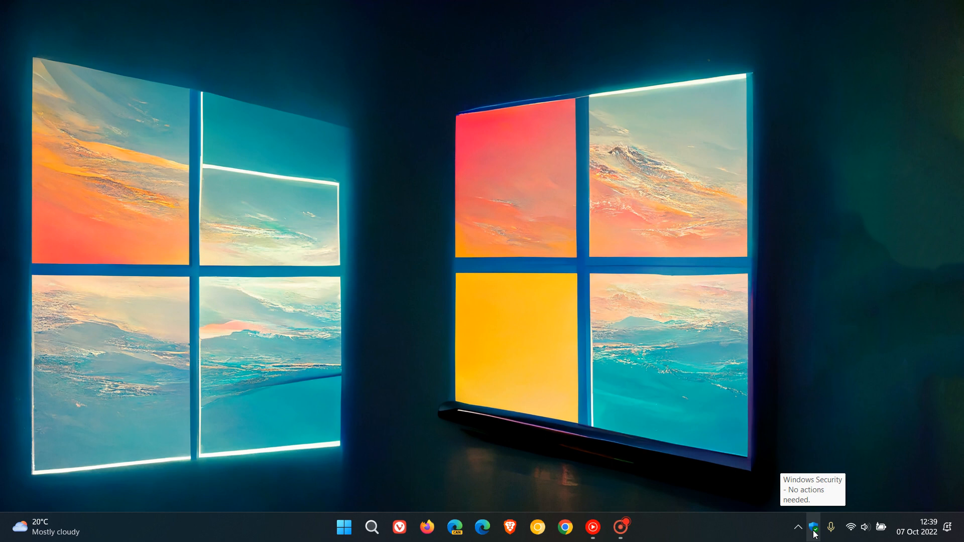
Turn Memory integrity off under Device security > Core isolation in Windows Security
click(813, 528)
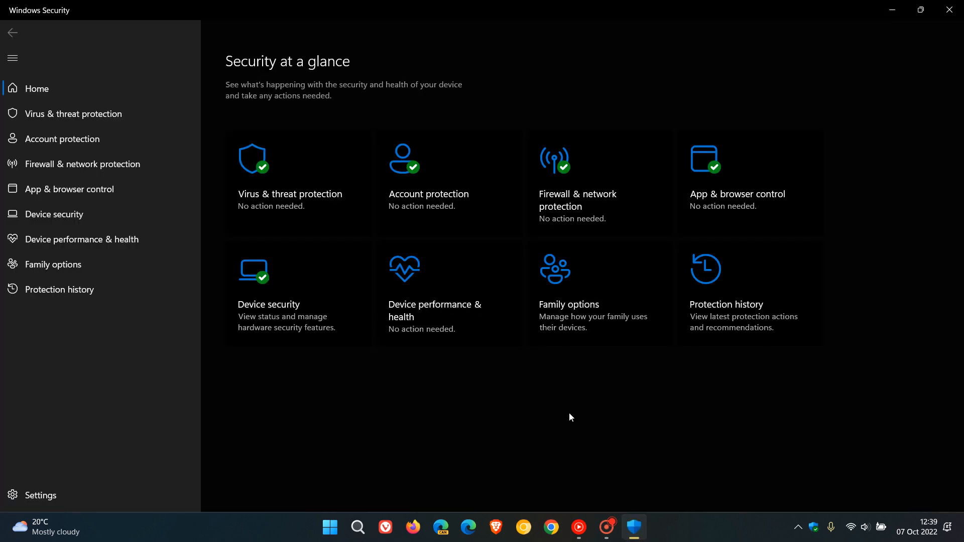
click(53, 214)
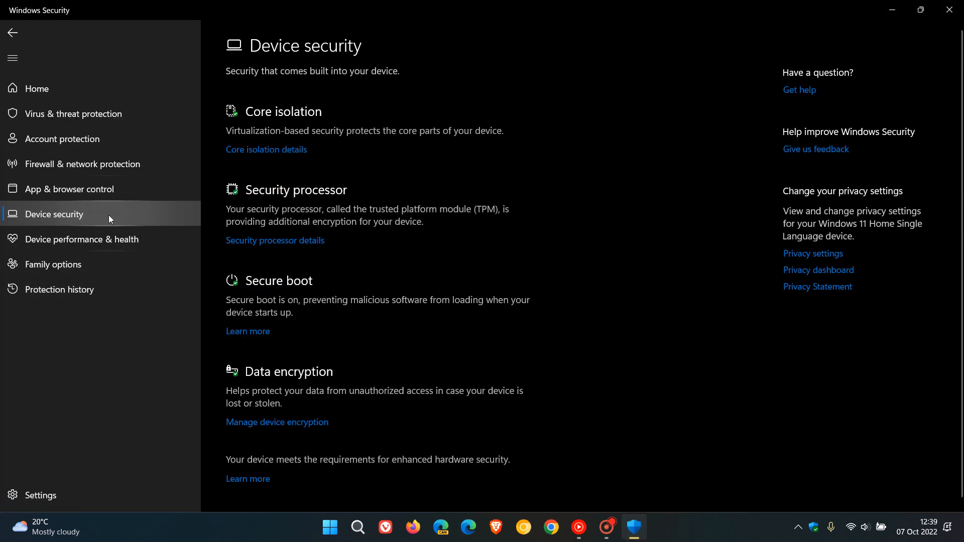
mouse_move(285, 154)
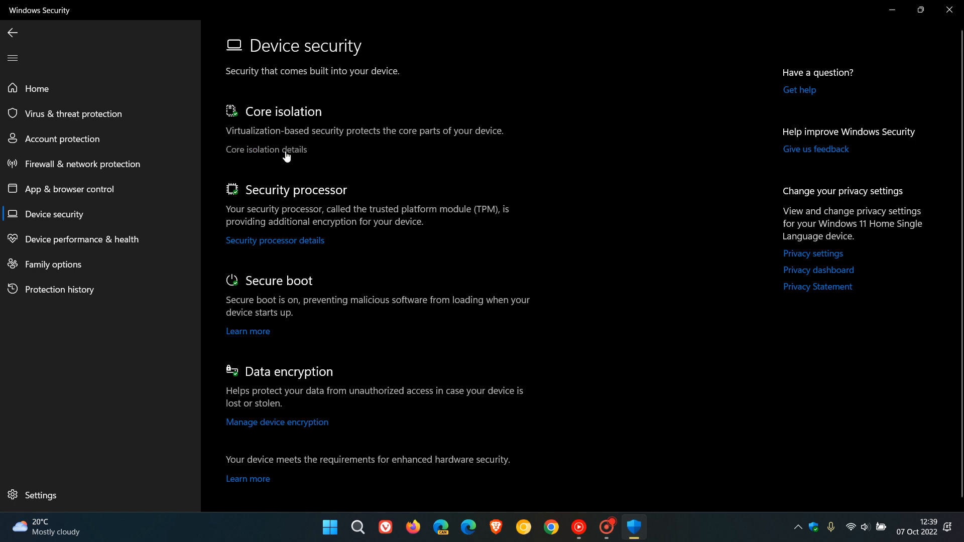
click(265, 149)
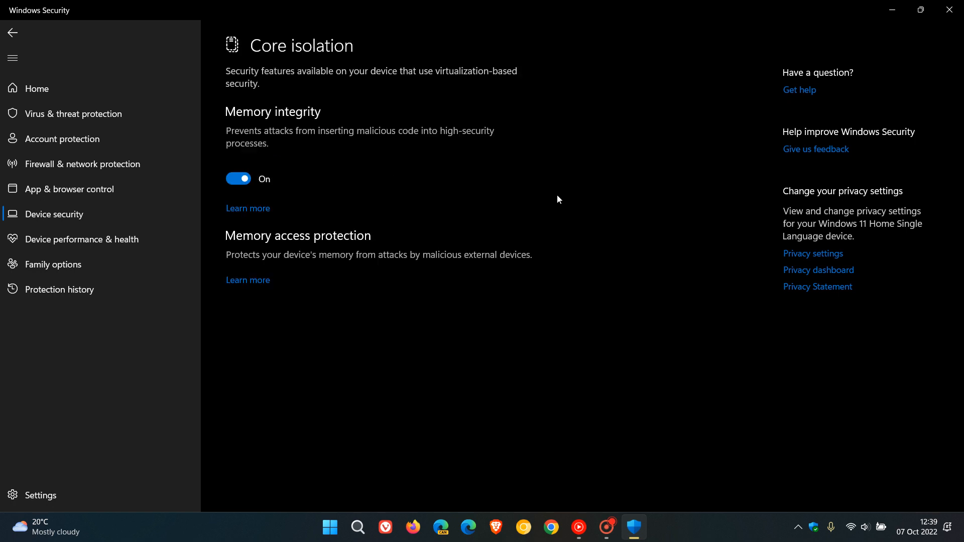
mouse_move(486, 205)
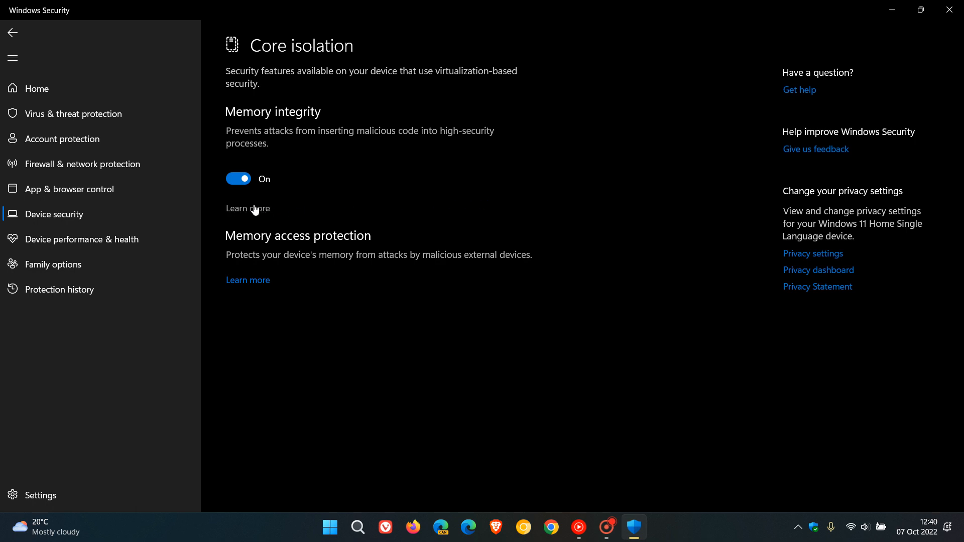
click(238, 178)
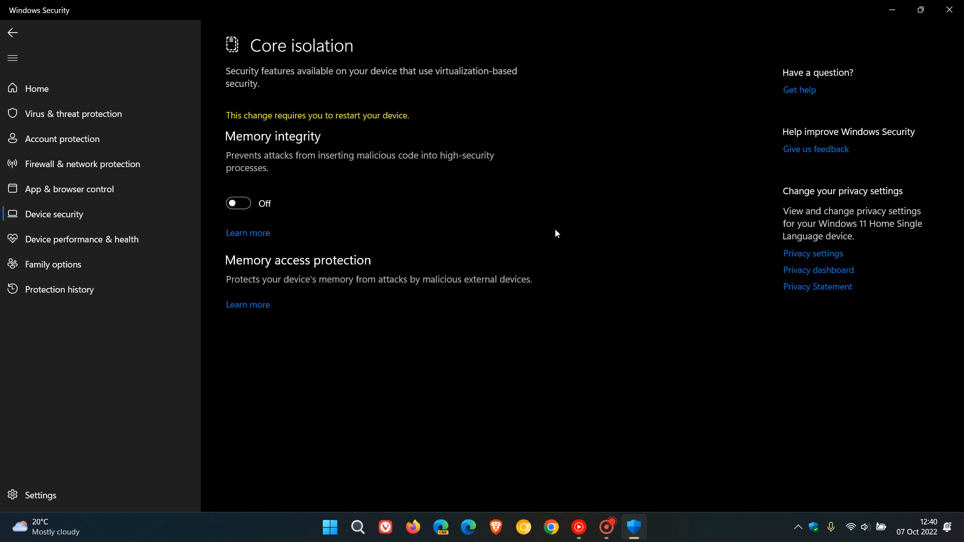
mouse_move(582, 194)
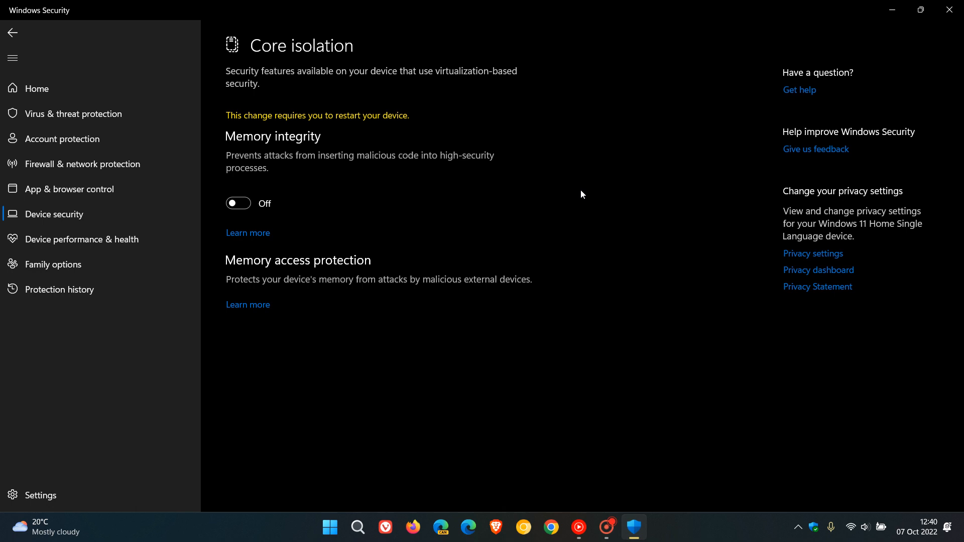
mouse_move(523, 207)
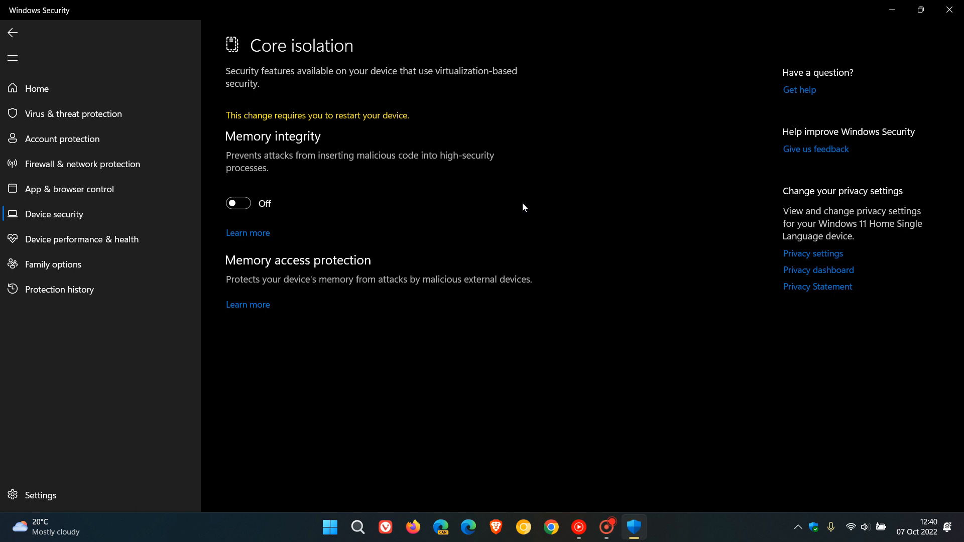
mouse_move(329, 130)
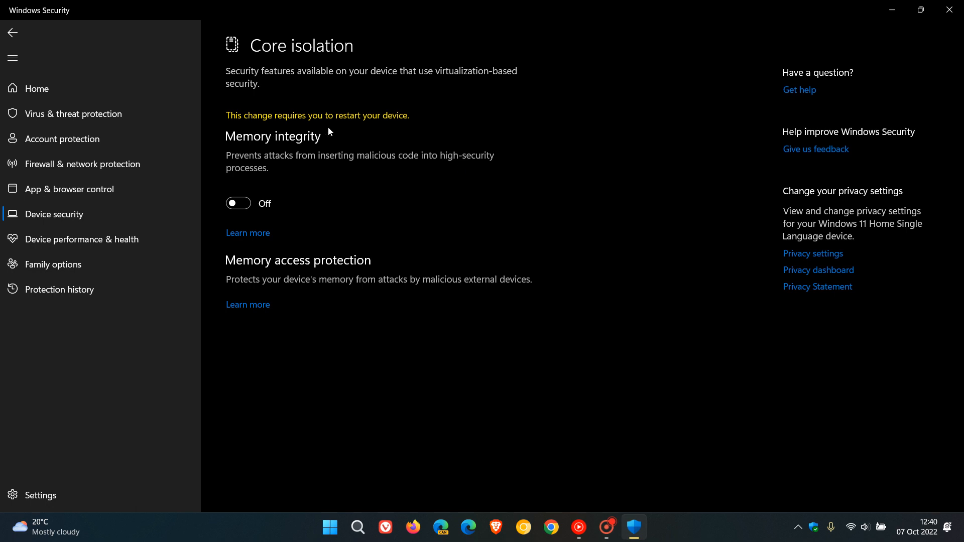
mouse_move(630, 224)
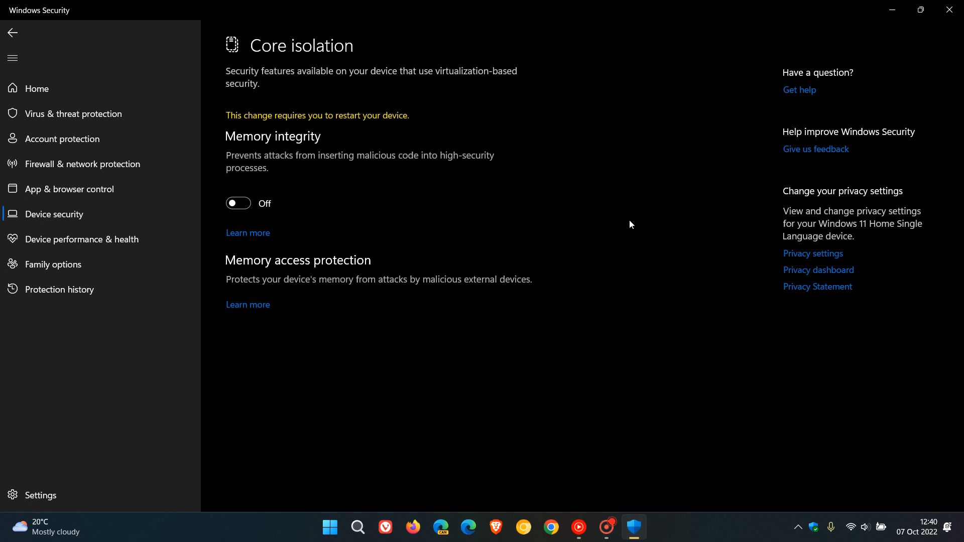
mouse_move(510, 185)
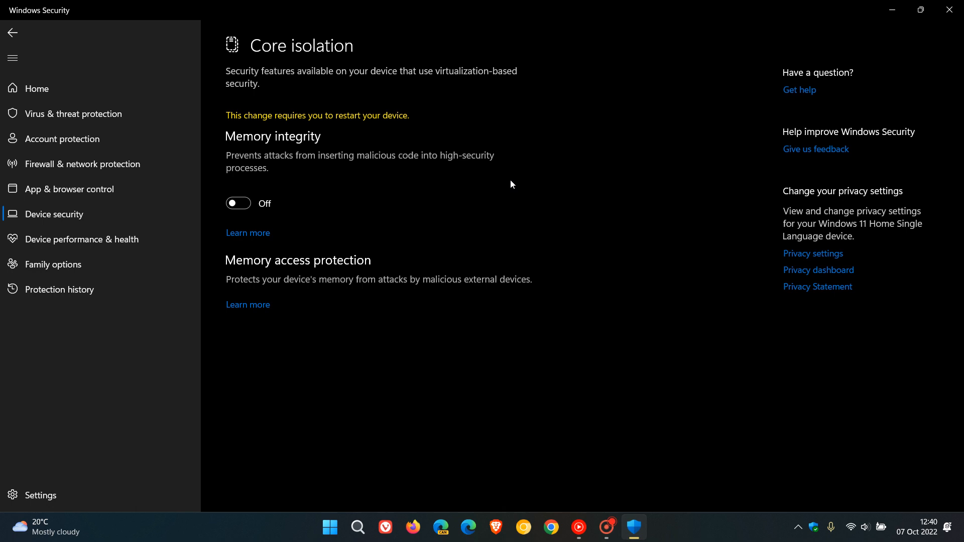
mouse_move(594, 207)
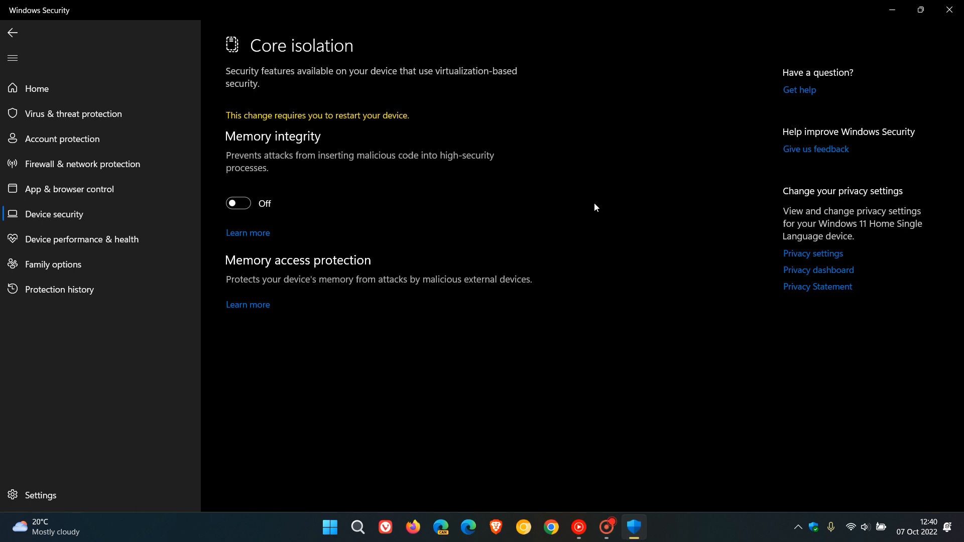
mouse_move(793, 142)
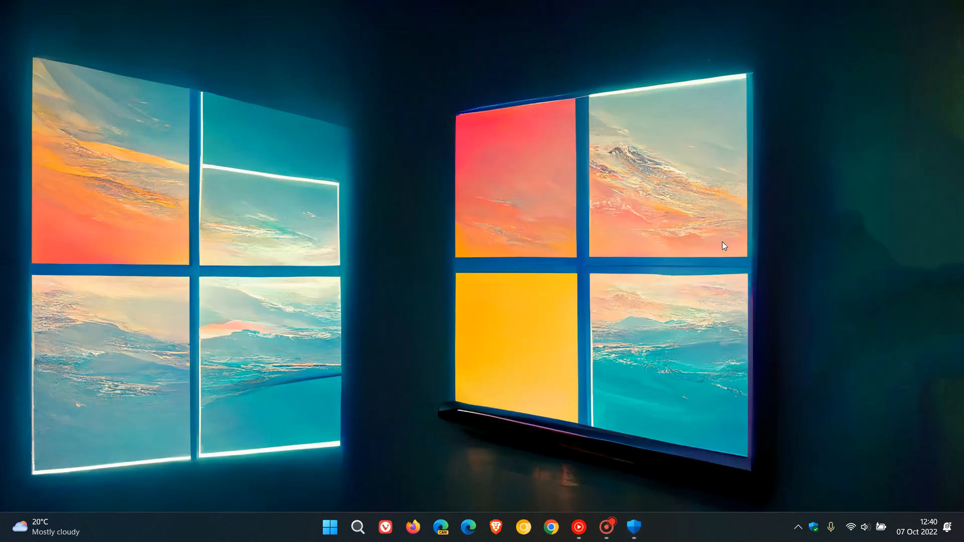
mouse_move(672, 352)
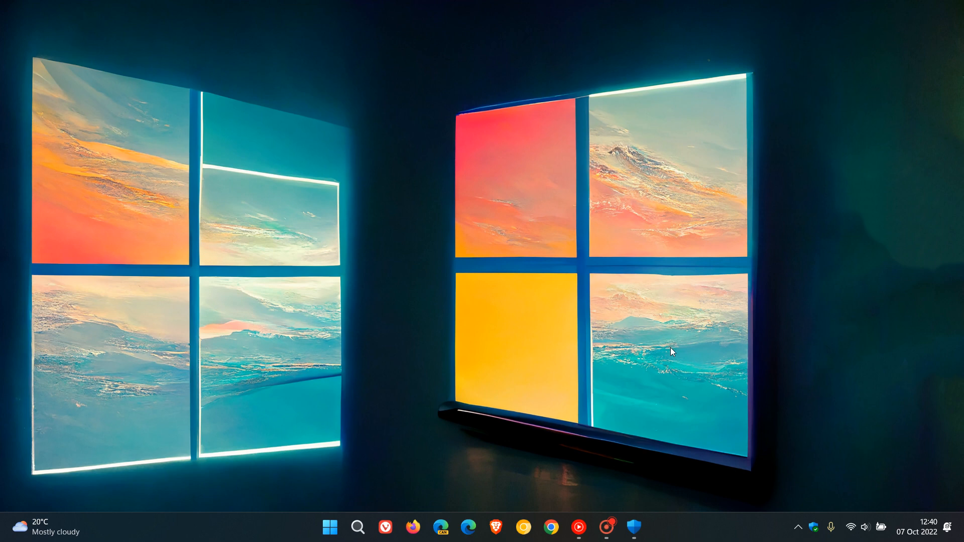
mouse_move(362, 474)
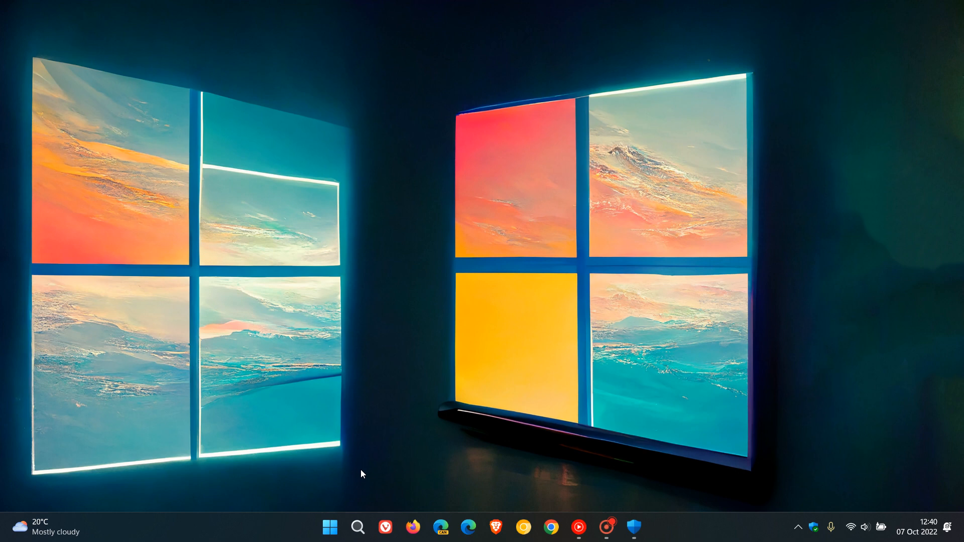
Reach 'Turn Windows features on or off' via Control Panel's Programs and Features
click(329, 527)
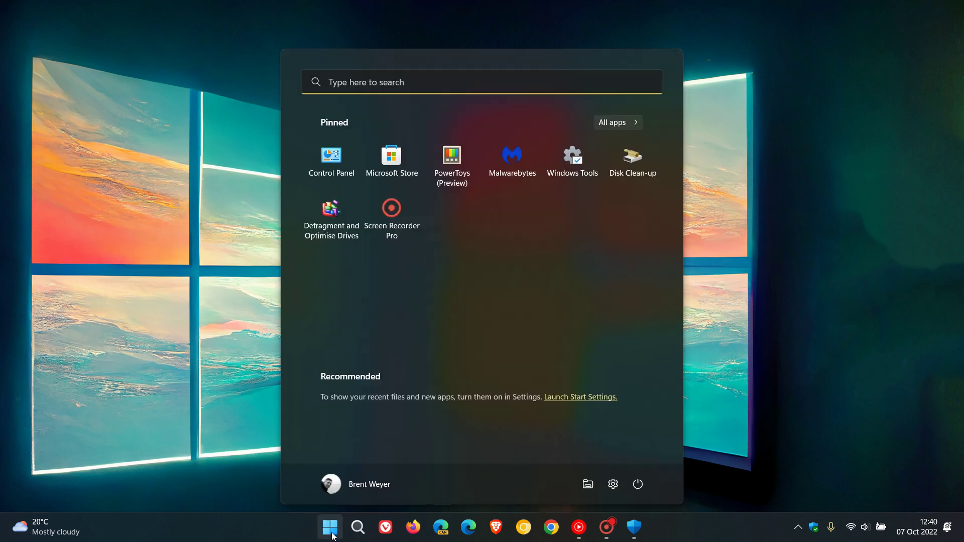
click(330, 528)
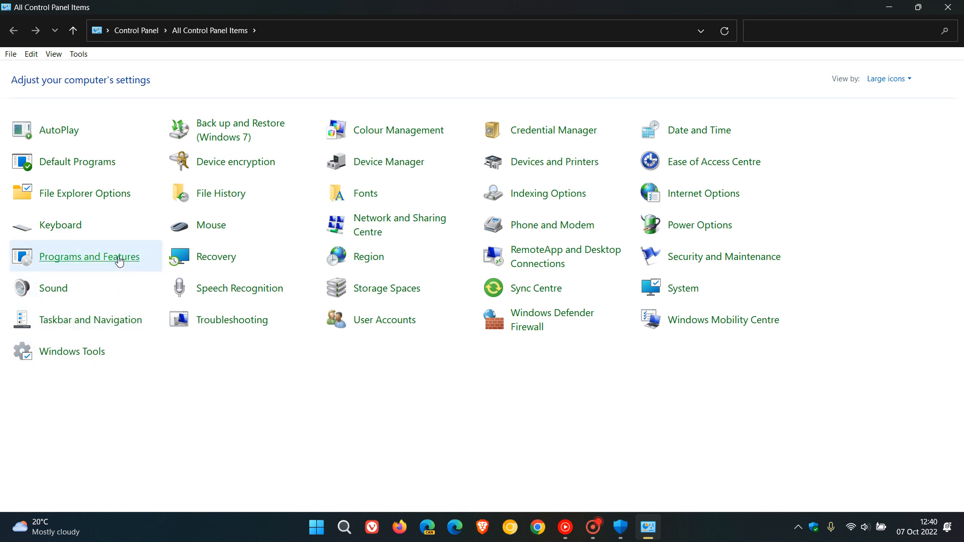
click(89, 256)
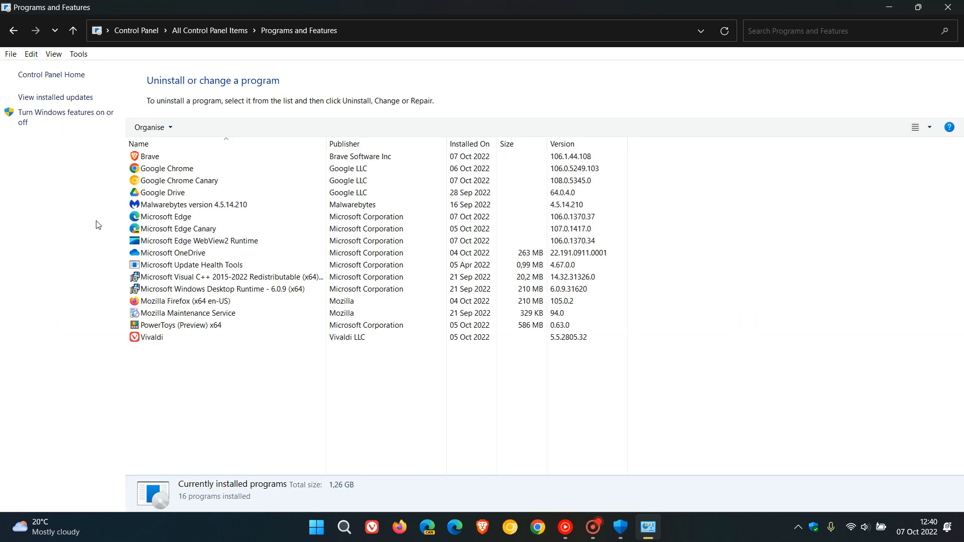
mouse_move(64, 116)
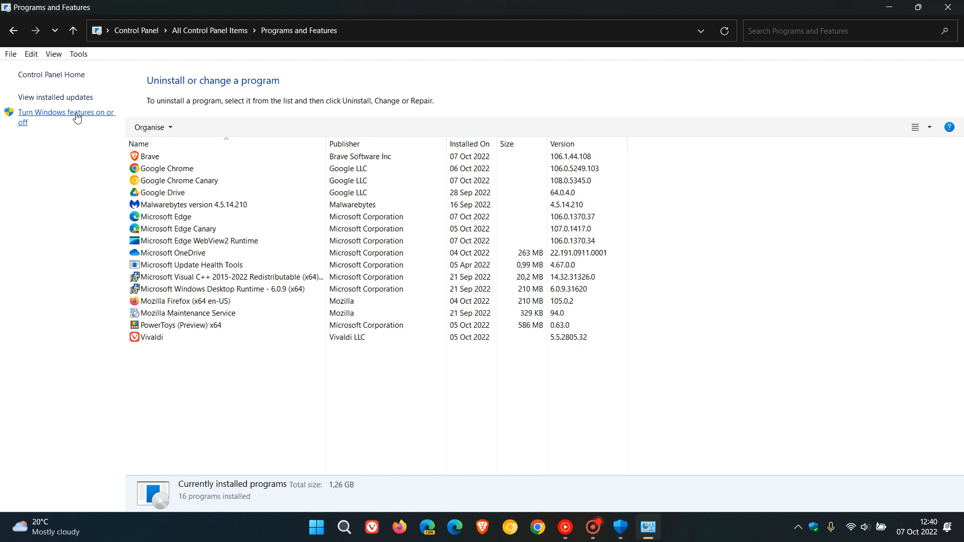
click(64, 116)
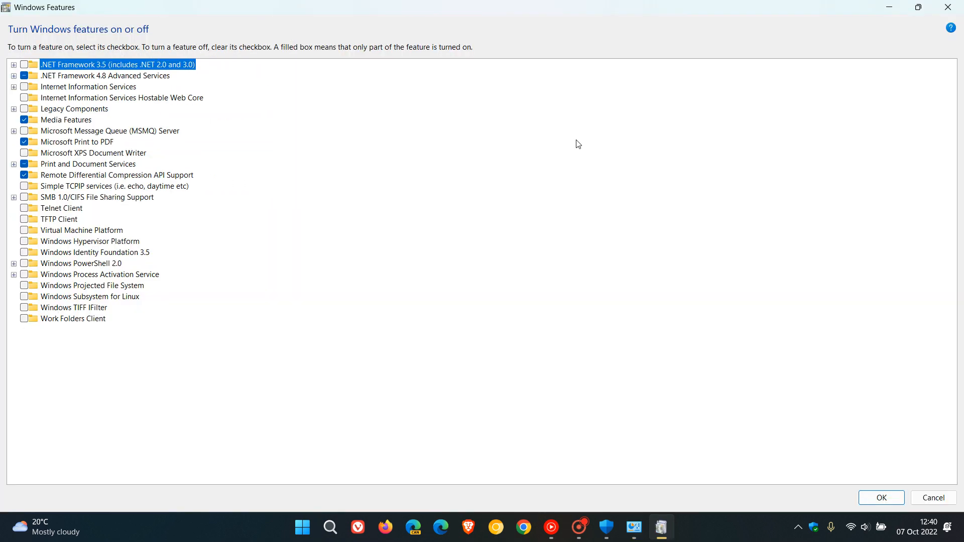
mouse_move(313, 246)
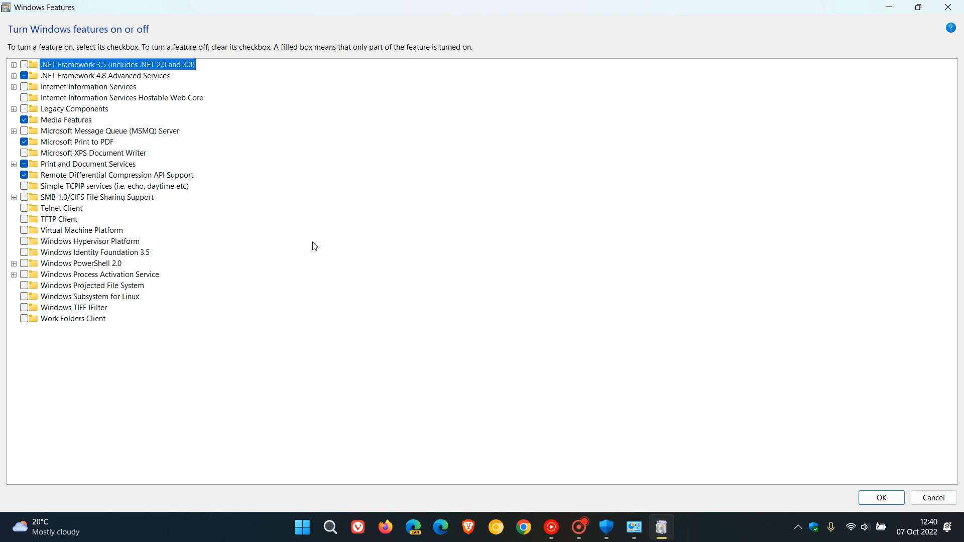
mouse_move(115, 231)
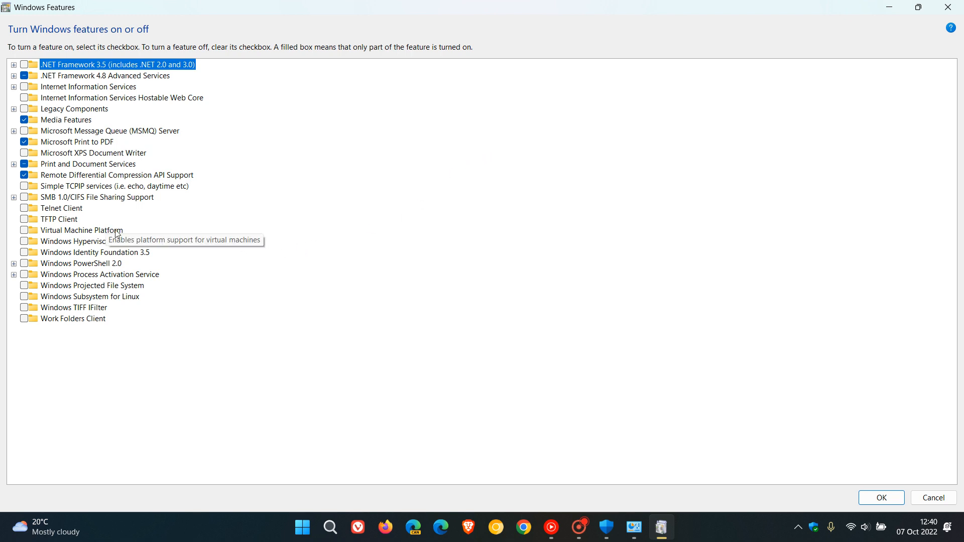
mouse_move(28, 236)
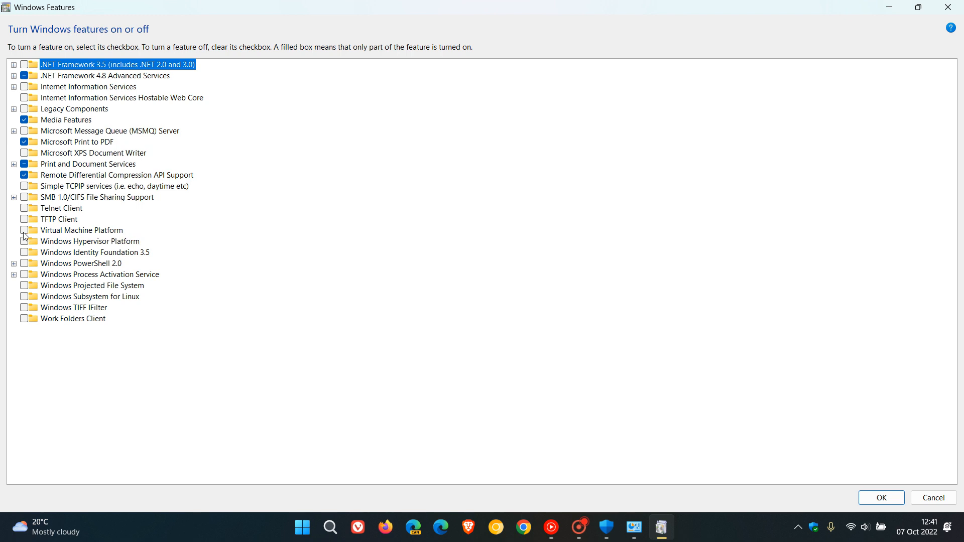
mouse_move(561, 345)
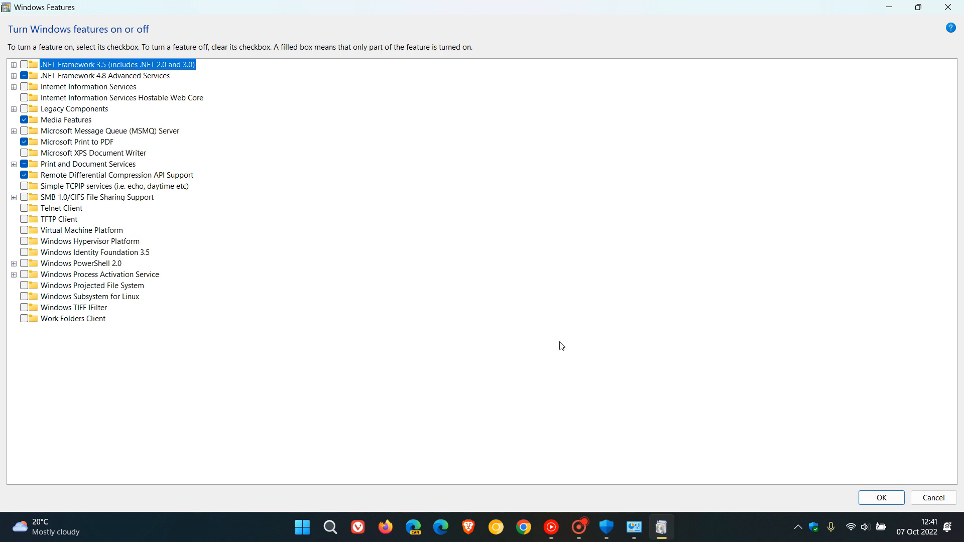
mouse_move(680, 265)
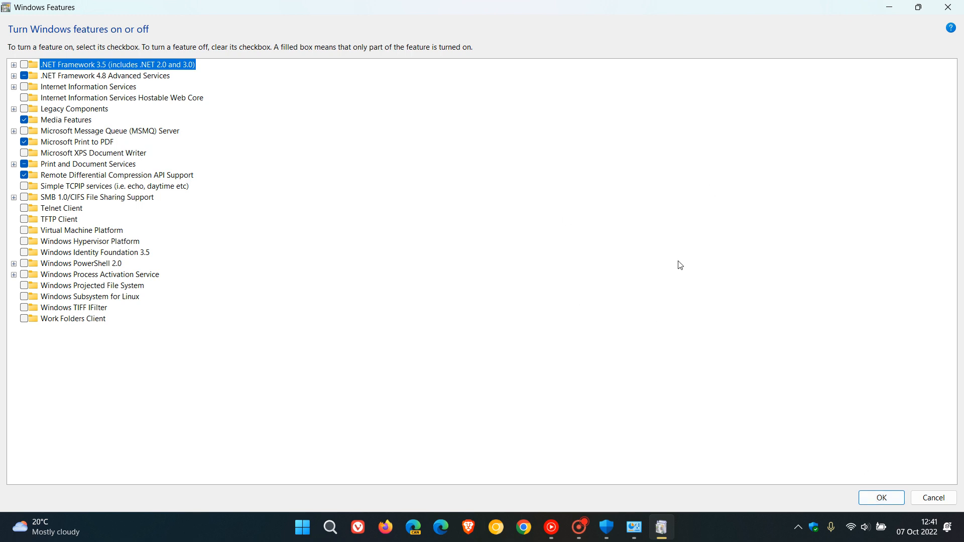
mouse_move(617, 257)
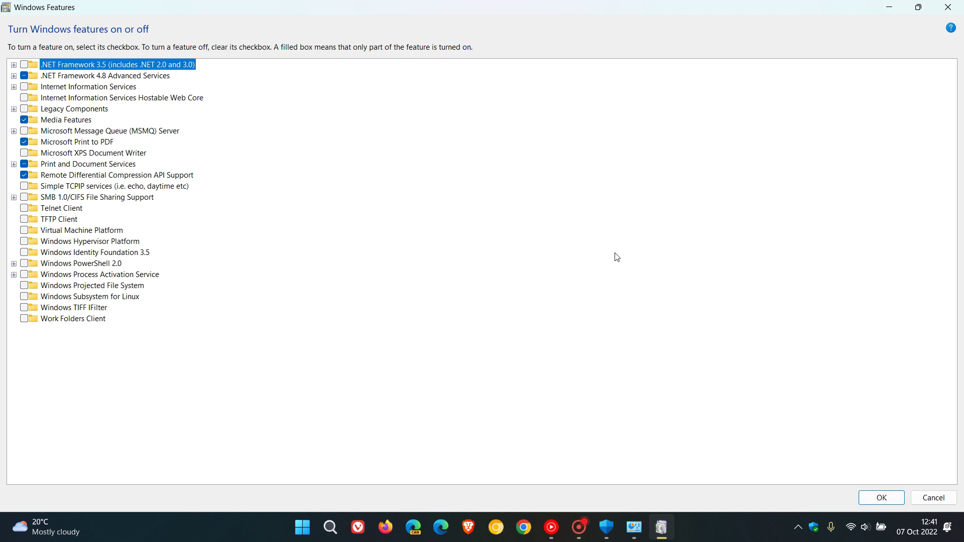
mouse_move(626, 253)
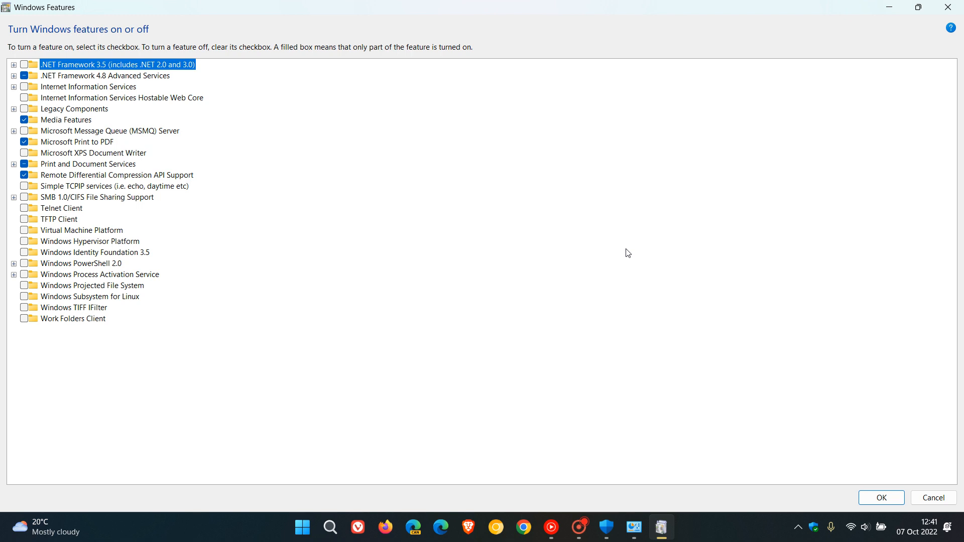
mouse_move(858, 229)
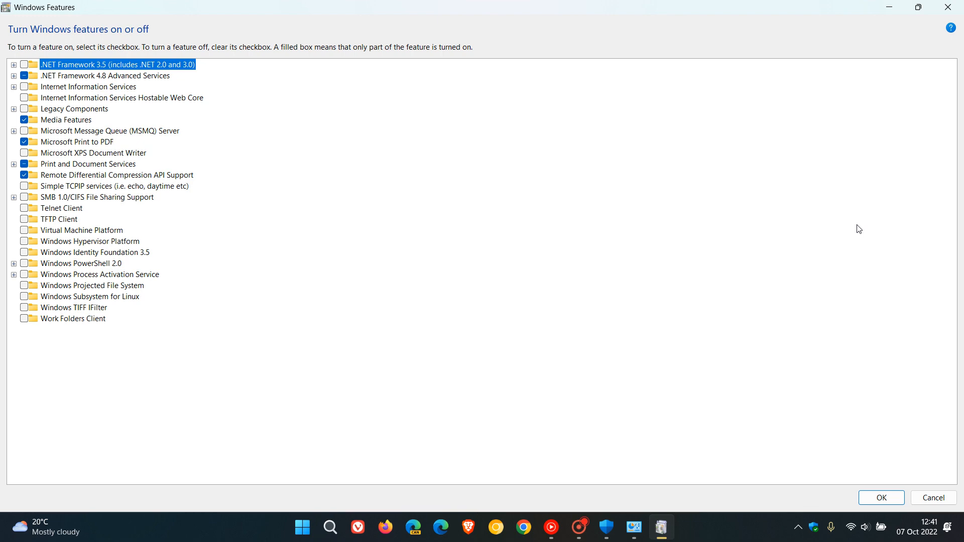
mouse_move(325, 195)
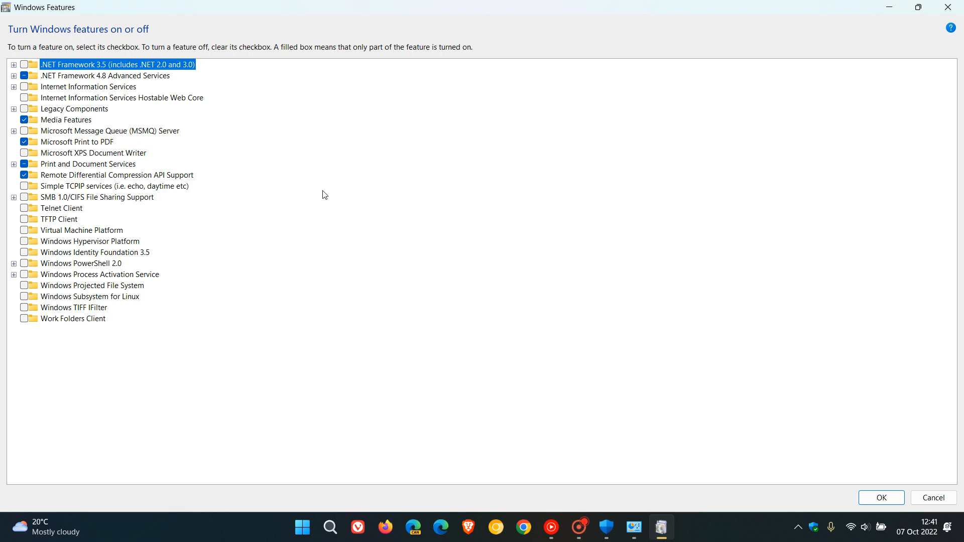
mouse_move(891, 10)
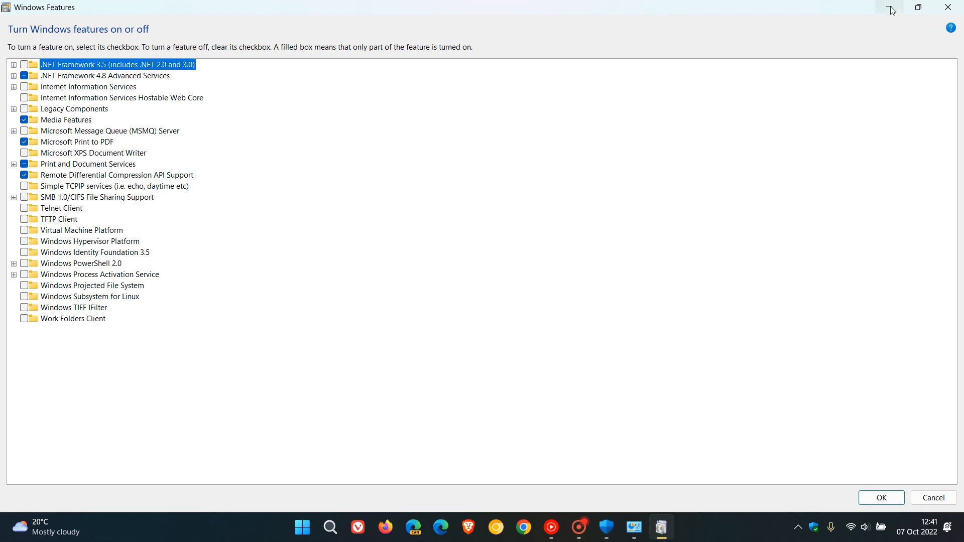
Minimize the Windows Features window to show the desktop
click(932, 497)
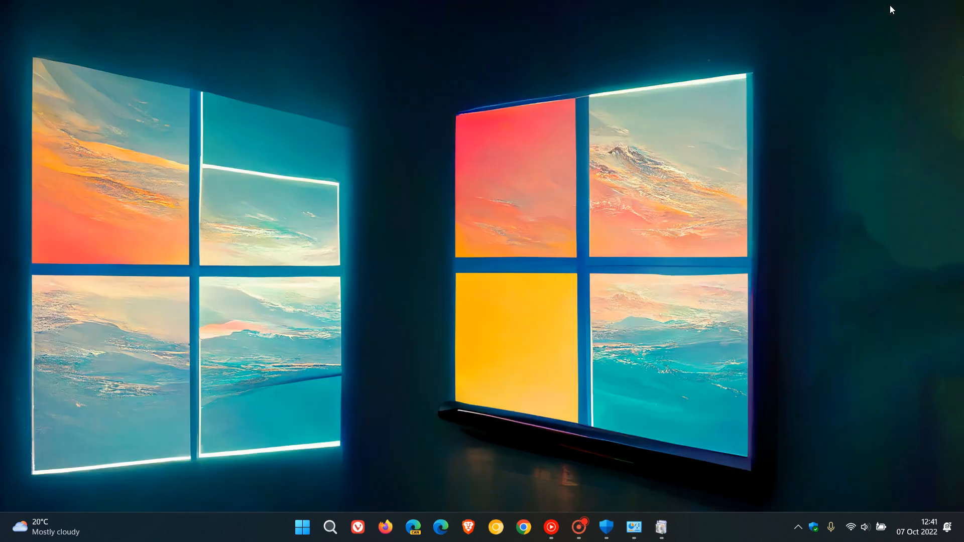
mouse_move(711, 179)
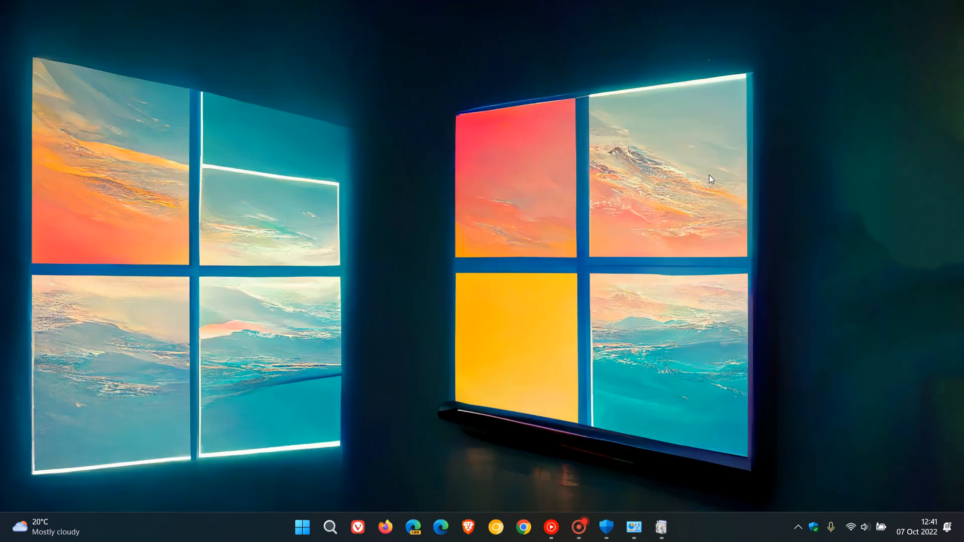
mouse_move(716, 185)
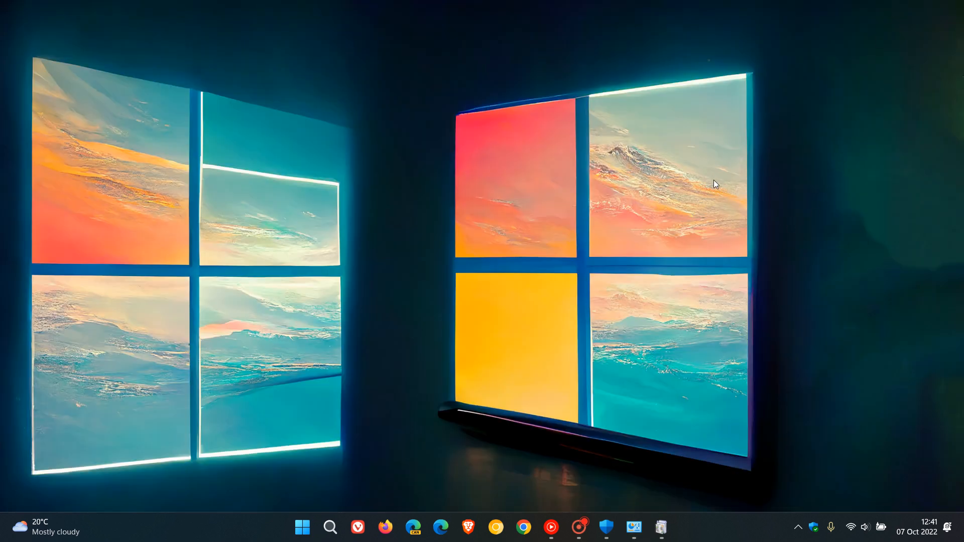